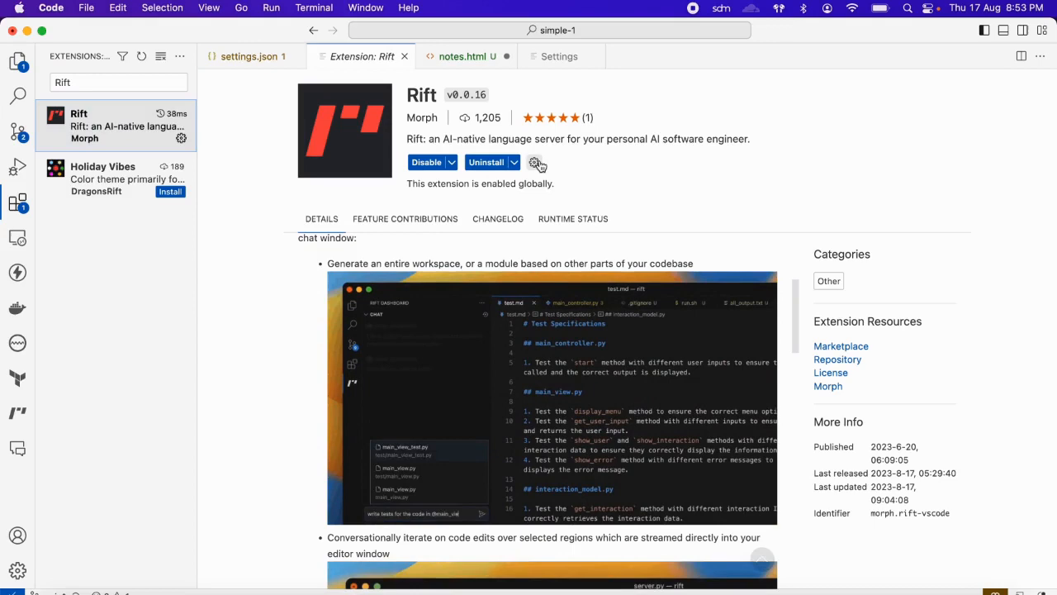
Show Rift's Extension Settings via the gear menu: autostart, chat model, completions model, OpenAI key
left_click(535, 162)
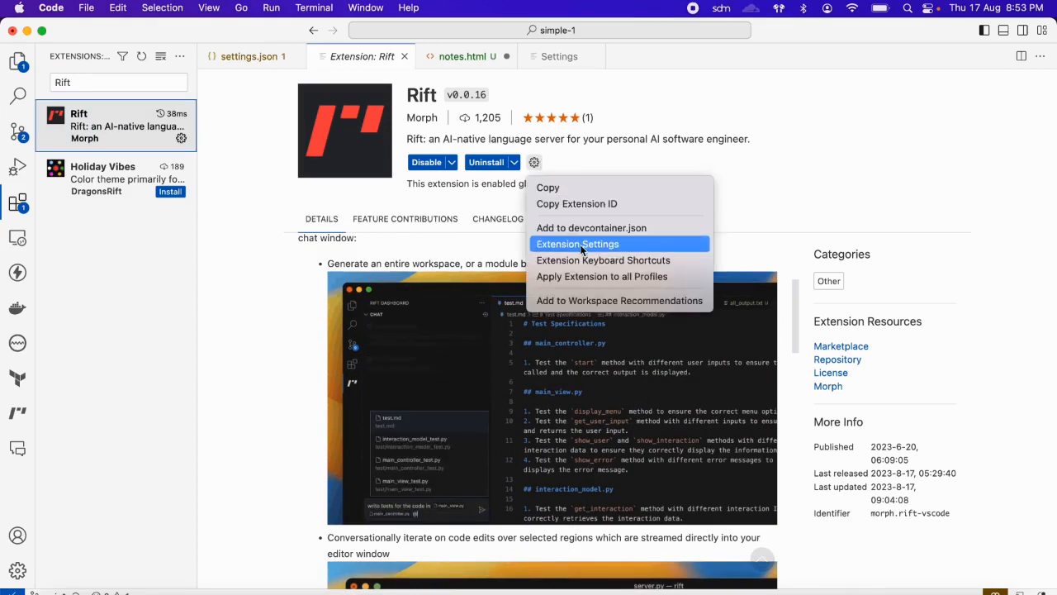
left_click(578, 245)
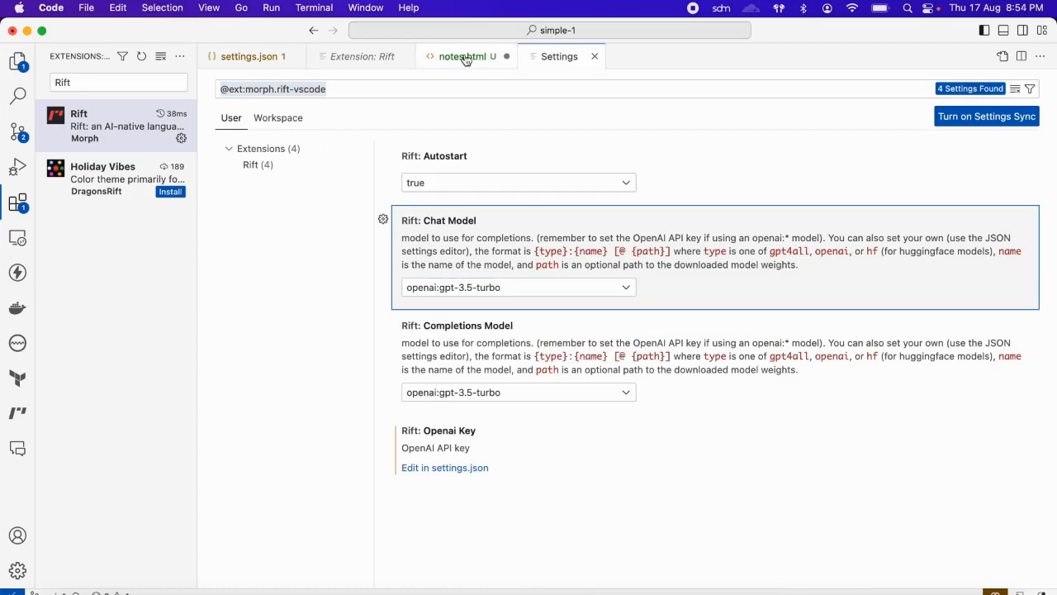
mouse_move(466, 56)
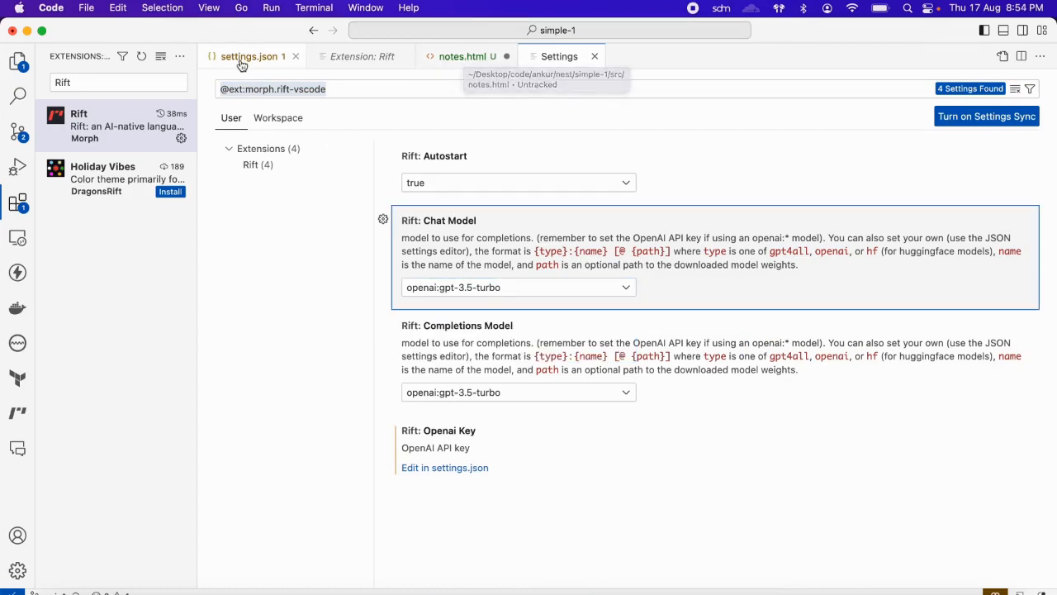
left_click(362, 57)
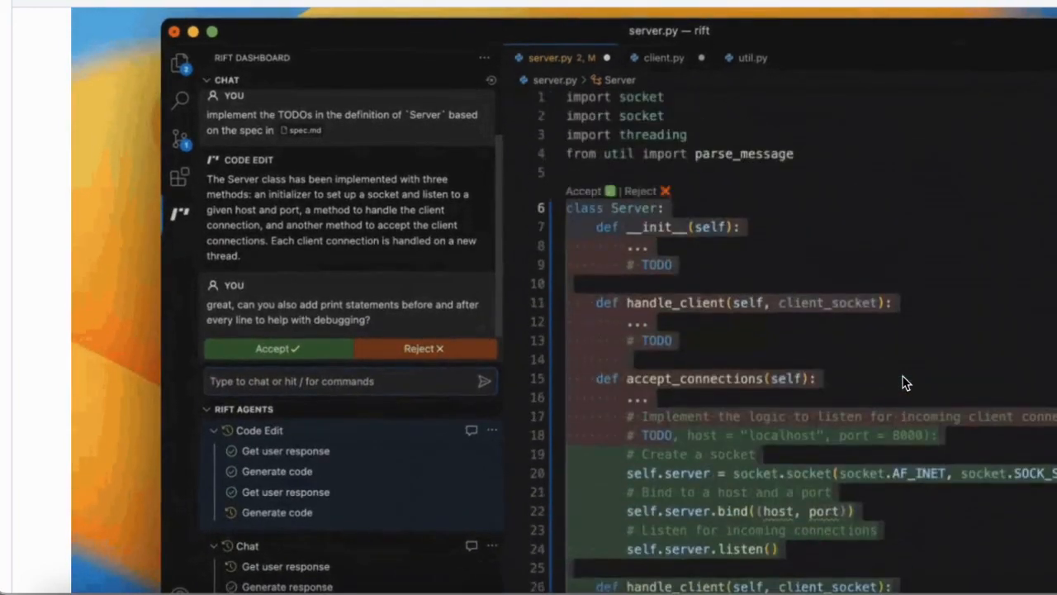
Select the Code Edit agent in Rift chat and have it implement the Server TODOs
scroll("down", 3)
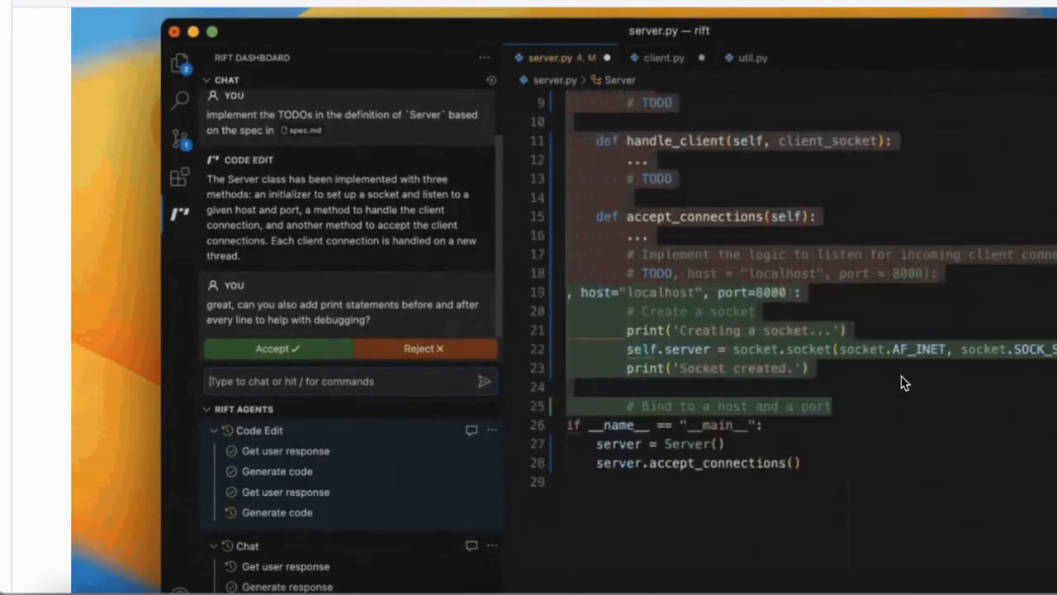
scroll("down", 3)
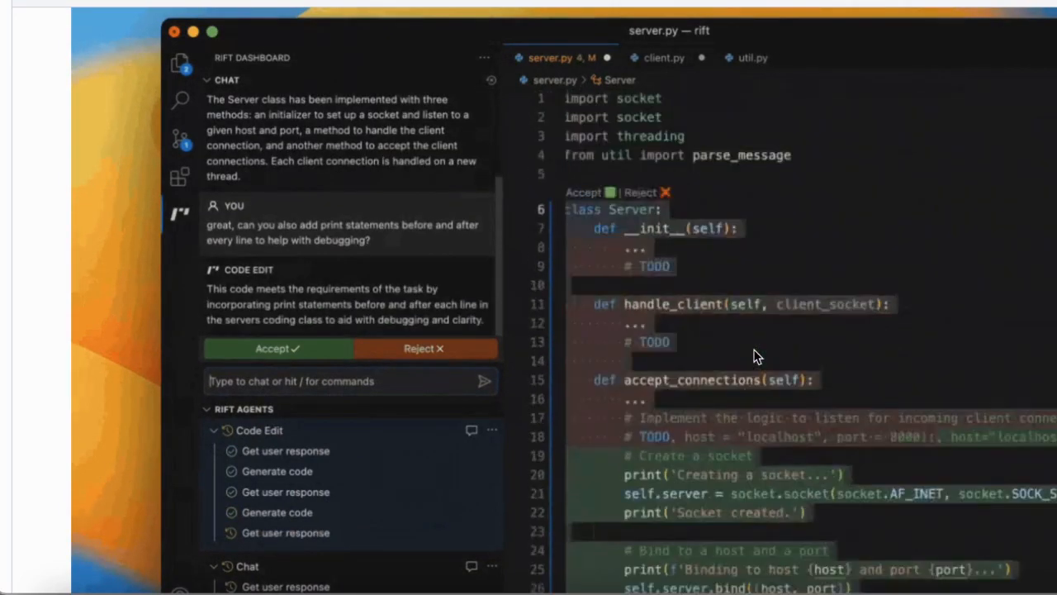
left_click(277, 347)
type("/")
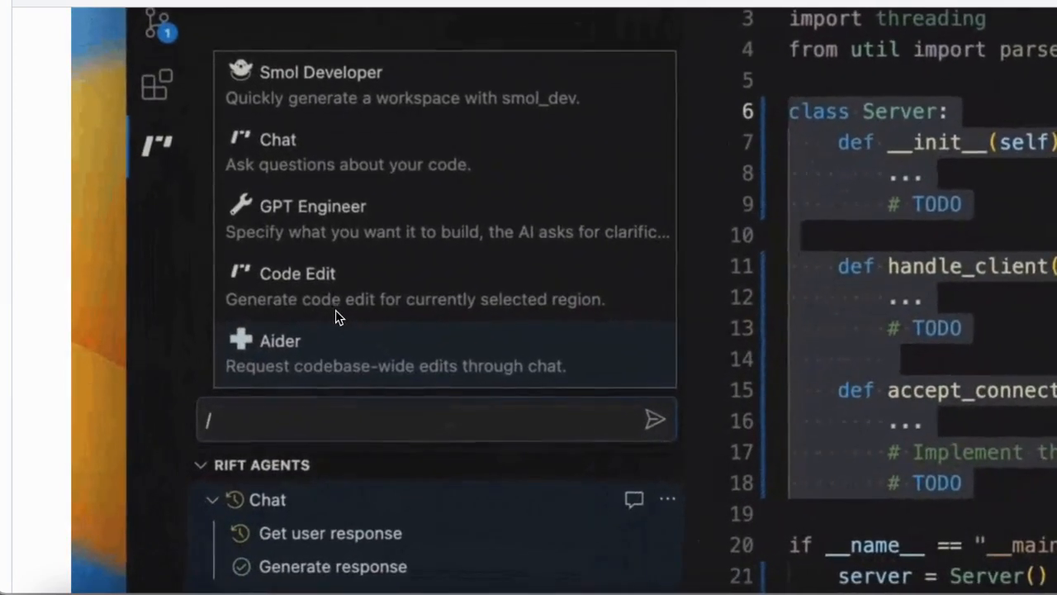
left_click(297, 274)
type("implement the TODOs in the definition of `Server` based on the spec in spec.md")
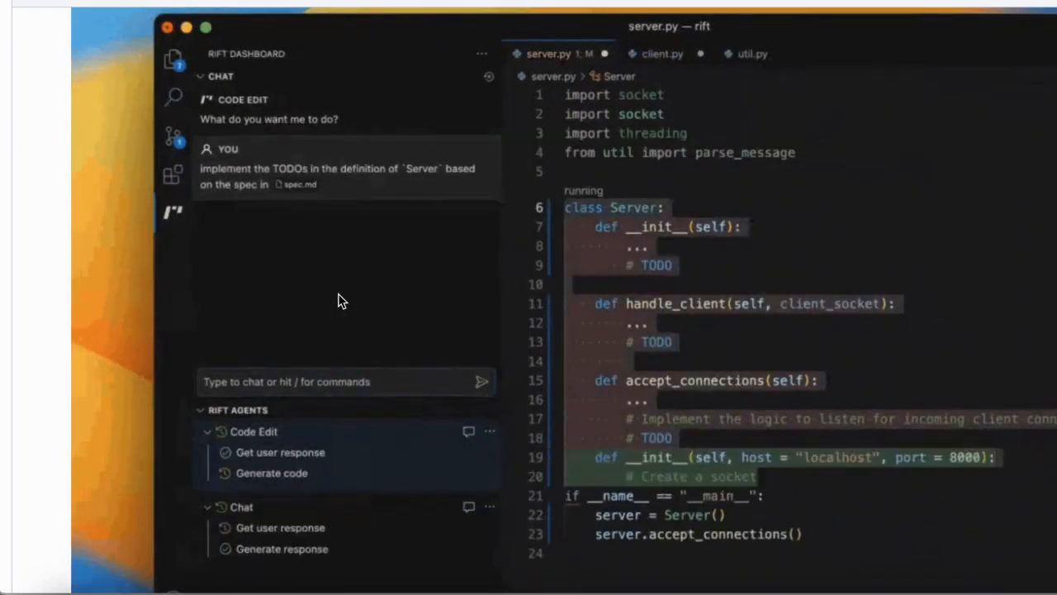
scroll("down", 3)
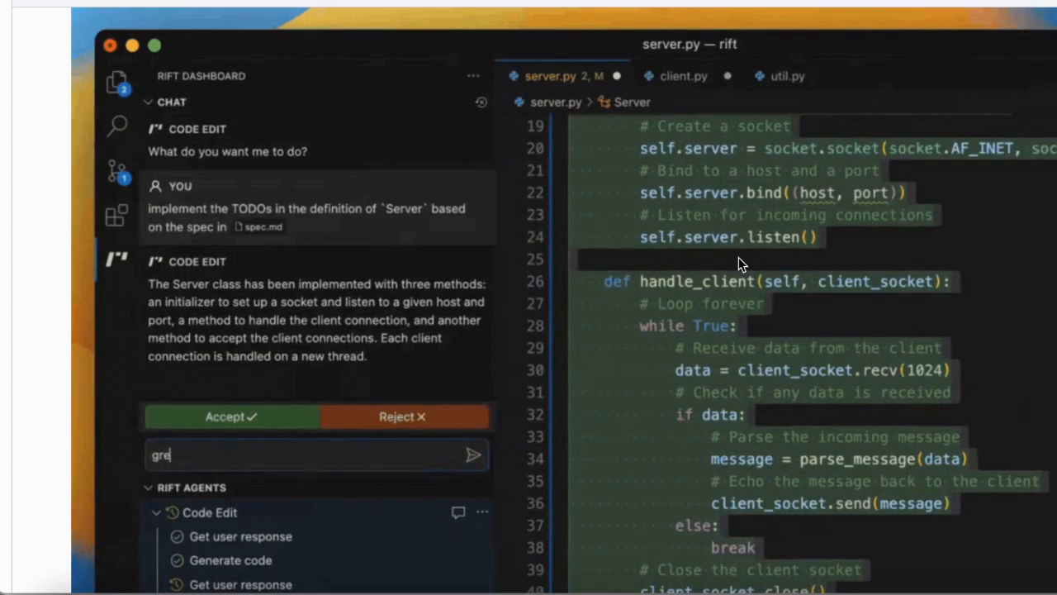
Ask Code Edit to add print statements before and after every line for debugging
type("great, can you also add print statements before")
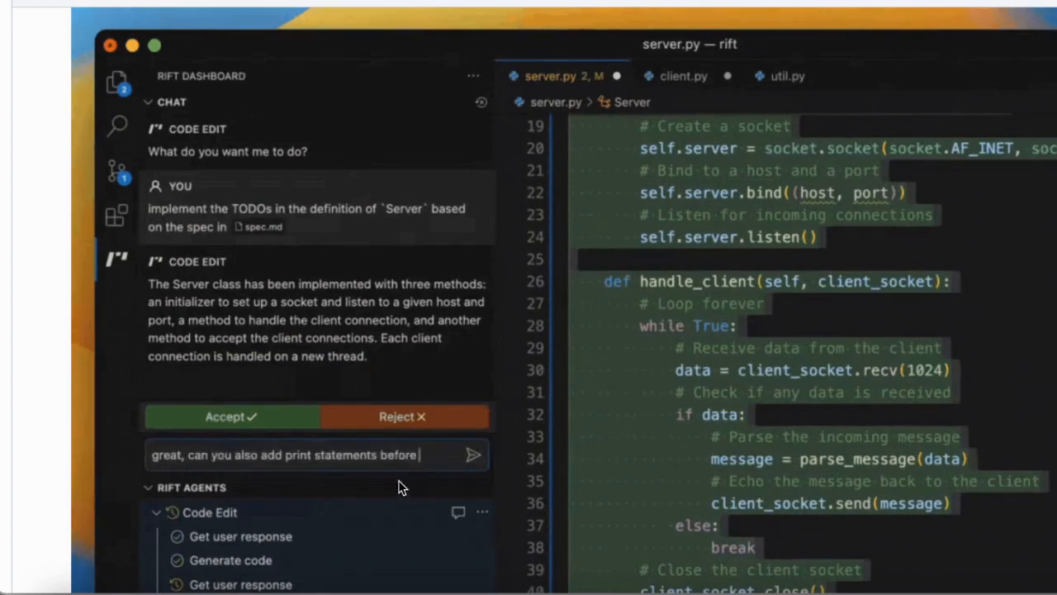
type("and after every line to help with debuggin")
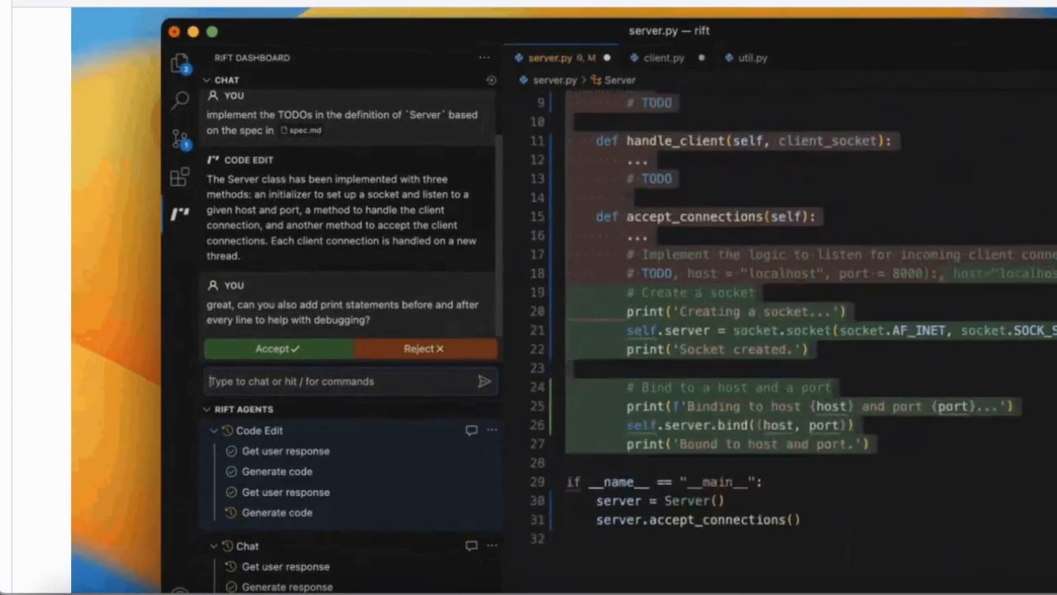
scroll("down", 3)
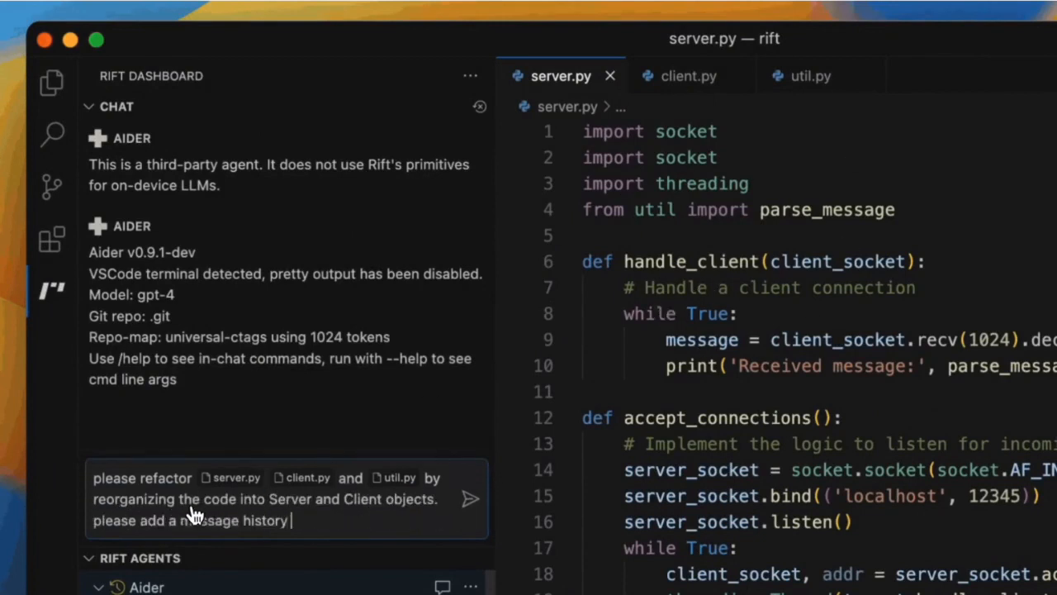
Send Aider the Server/Client refactor request and review the resulting preview diff
type("attribute to the Server which the message handler appends t")
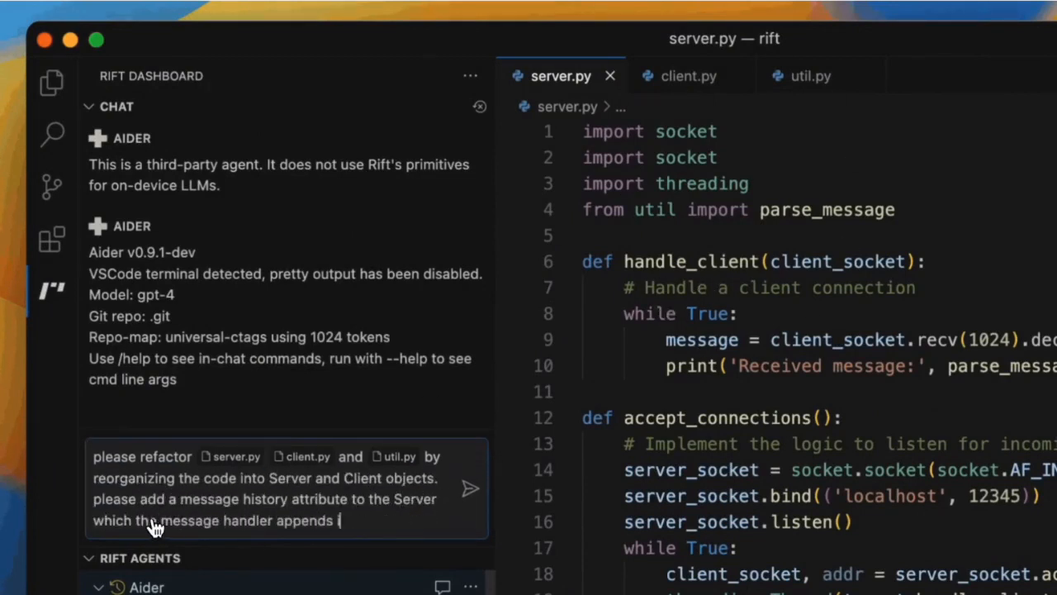
left_click(469, 487)
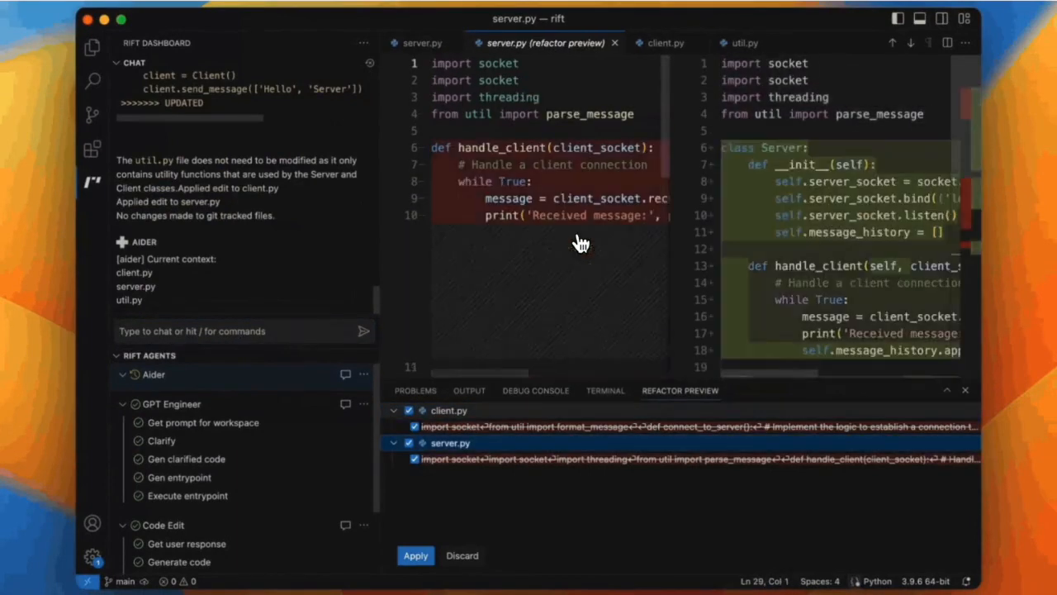
scroll("down", 3)
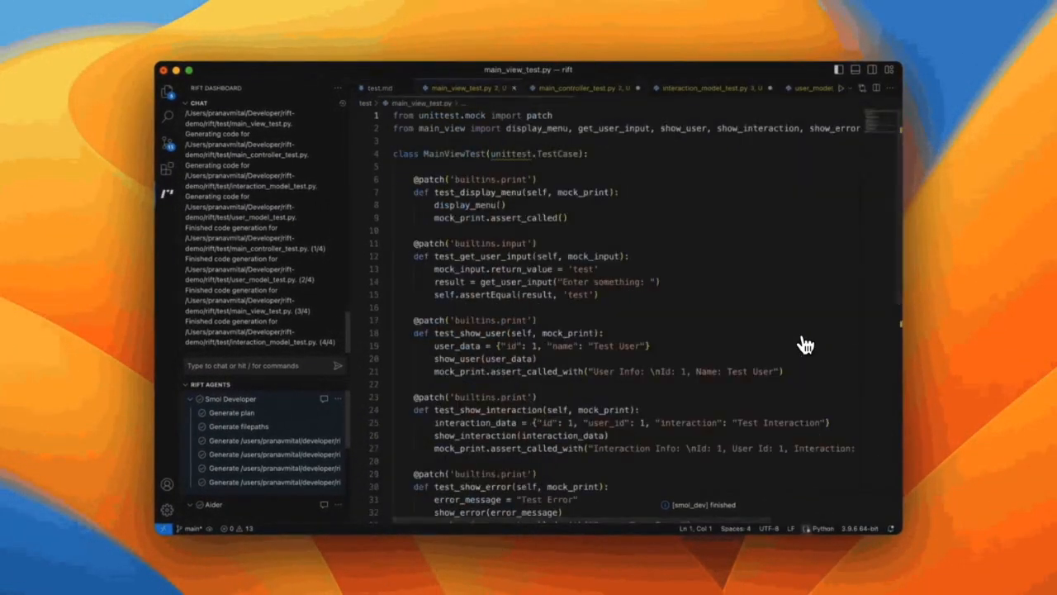
Request Smol Developer tests for the @-referenced view, controller and model files per test.md
left_click(651, 88)
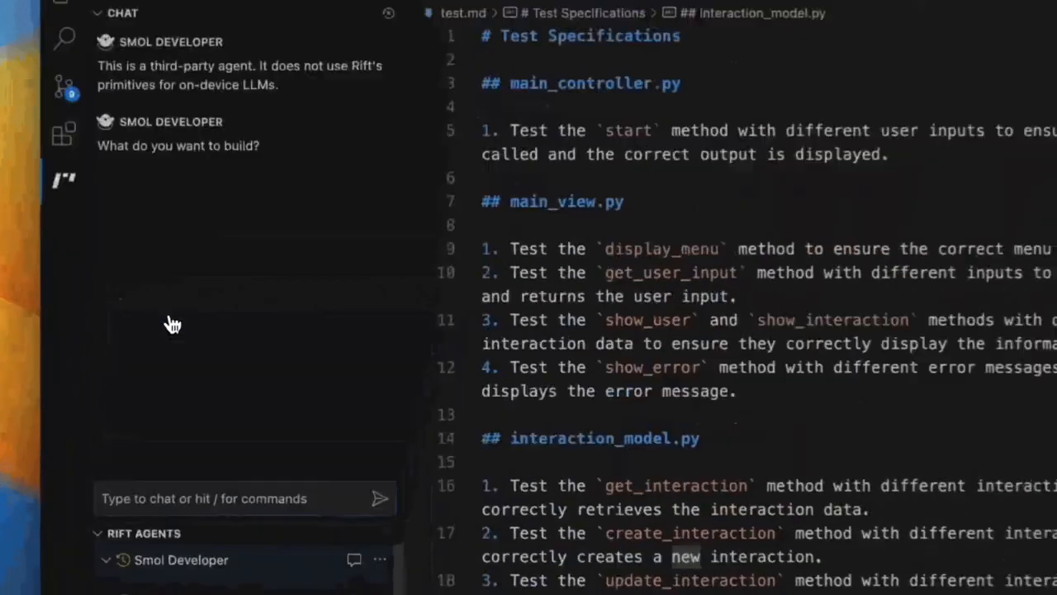
type("write tests for the code in @m")
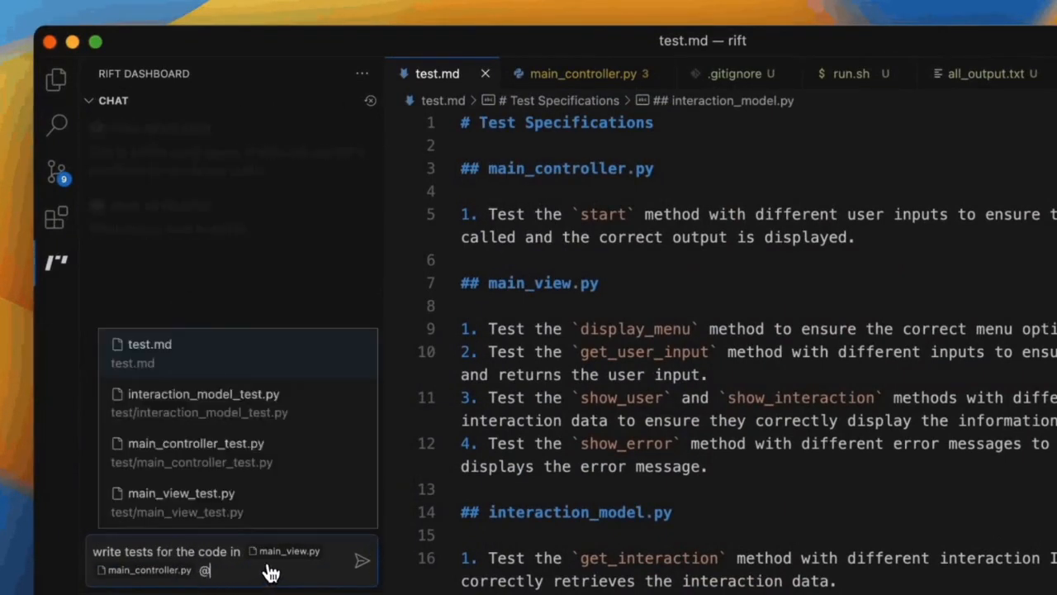
left_click(204, 393)
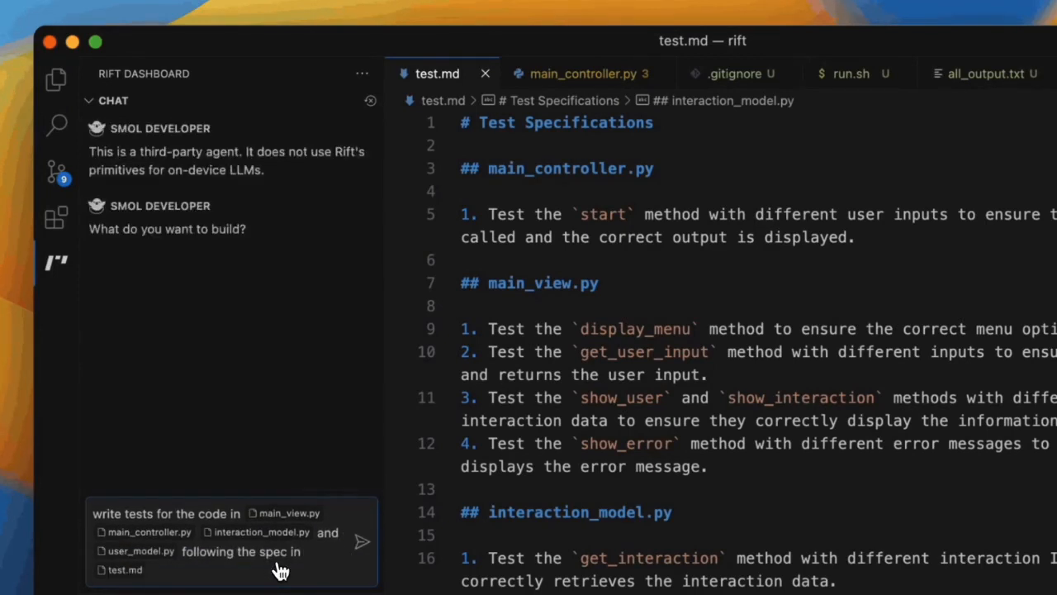
left_click(362, 541)
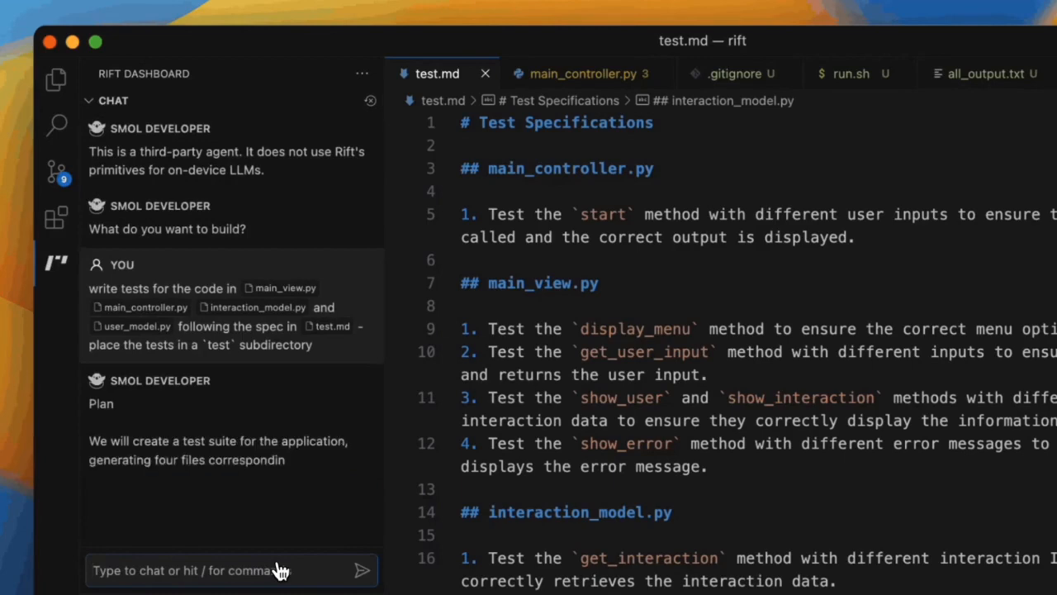